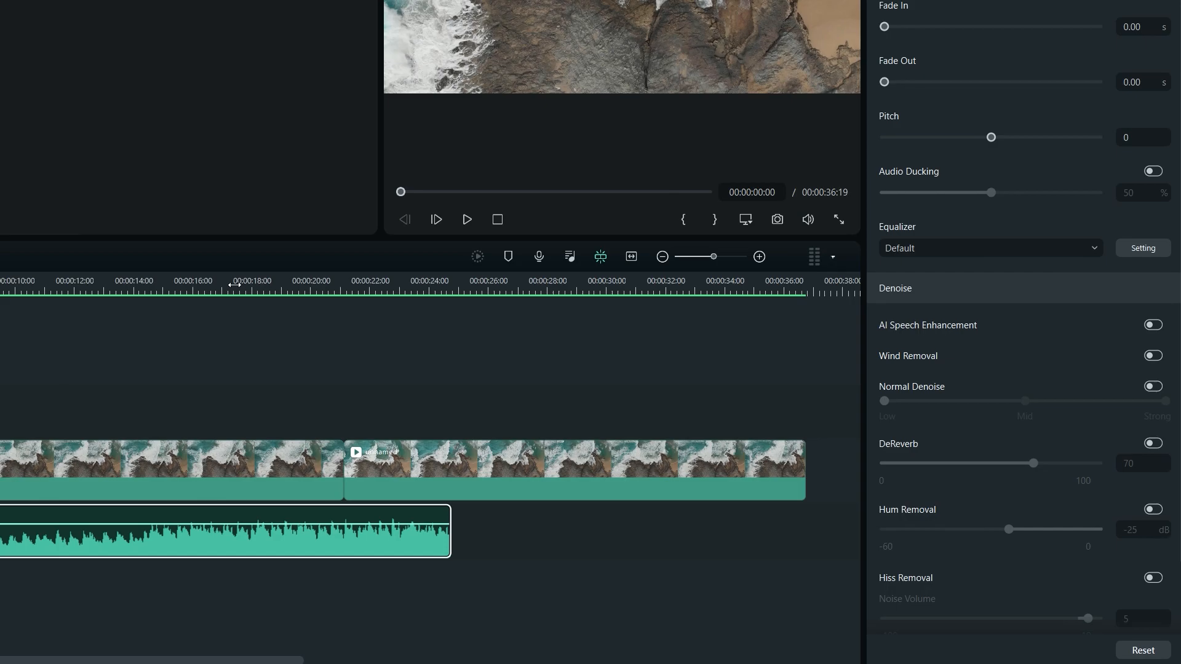
# Select the Demo Music clip, enable Audio Stretch, and stretch it to the video's end.
pyautogui.click(233, 281)
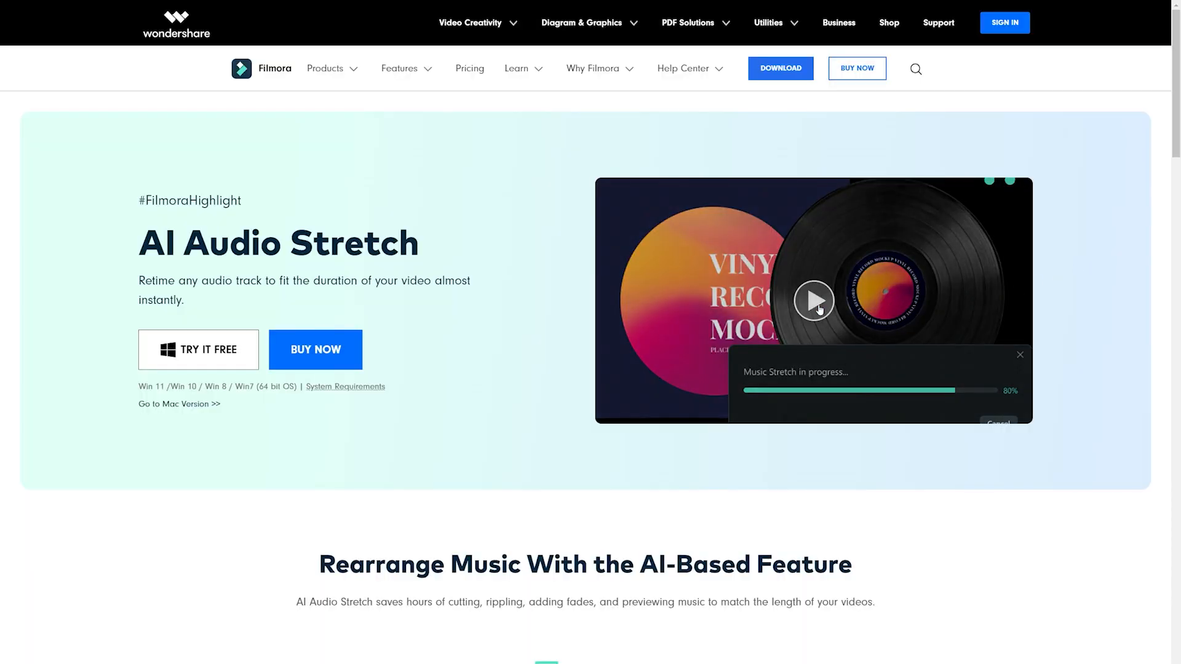
pyautogui.click(814, 300)
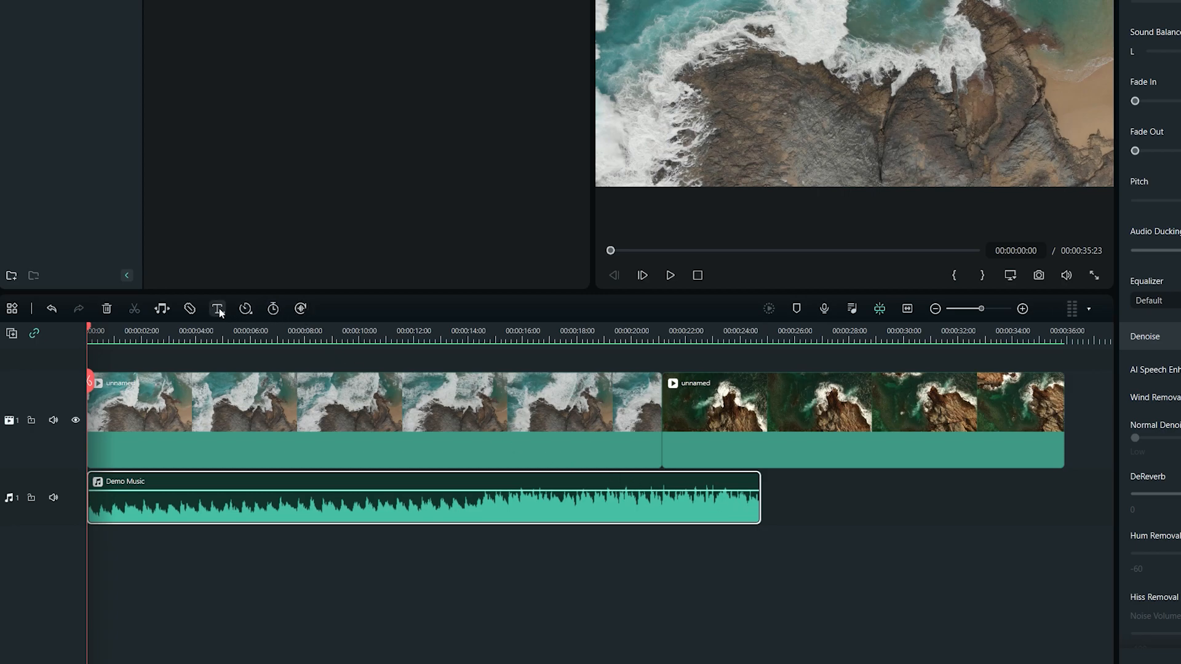
pyautogui.click(162, 308)
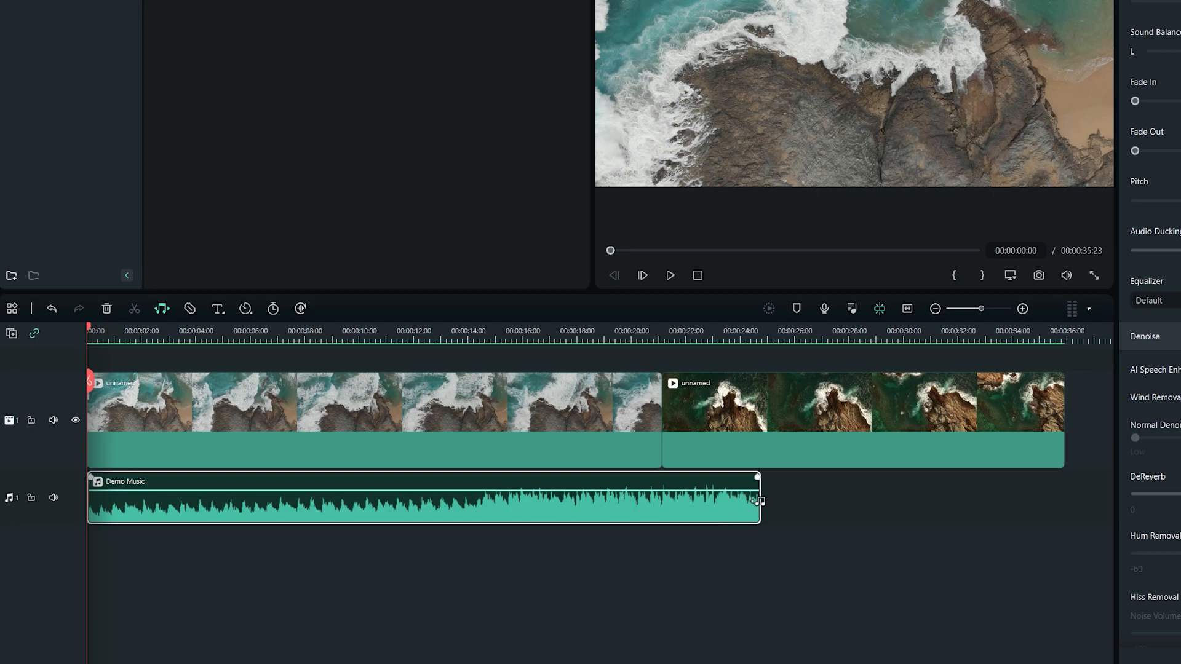
pyautogui.moveTo(757, 501); pyautogui.dragTo(1055, 505)
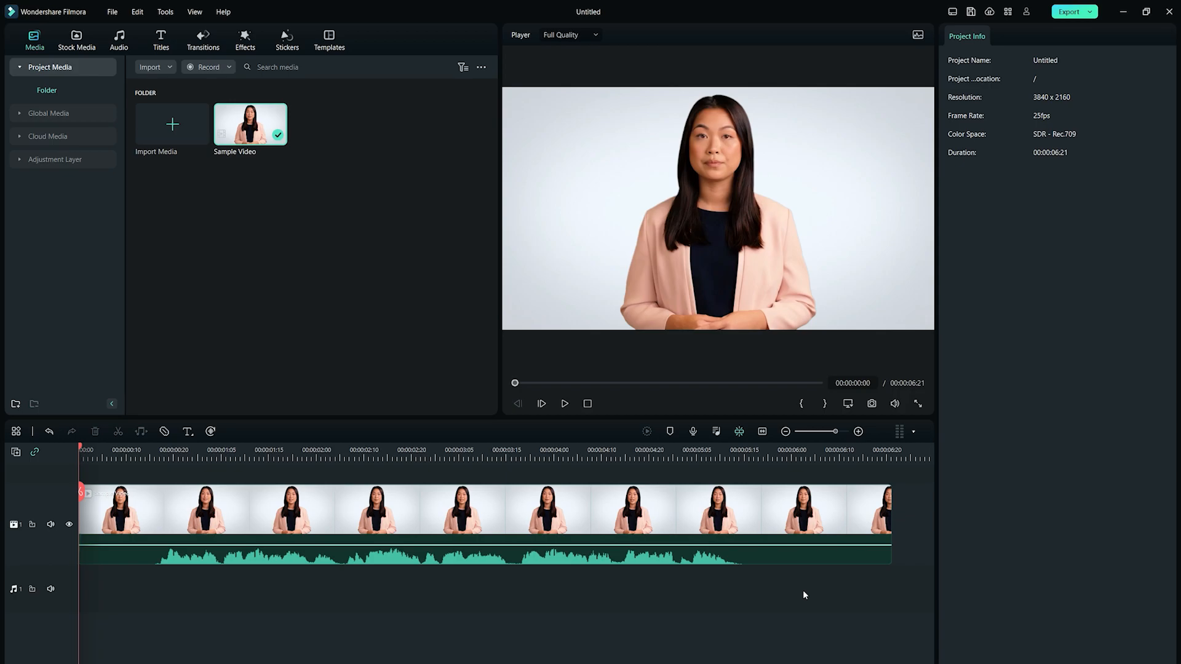
# Select the Sample Video clip on the timeline to show its properties.
pyautogui.click(482, 509)
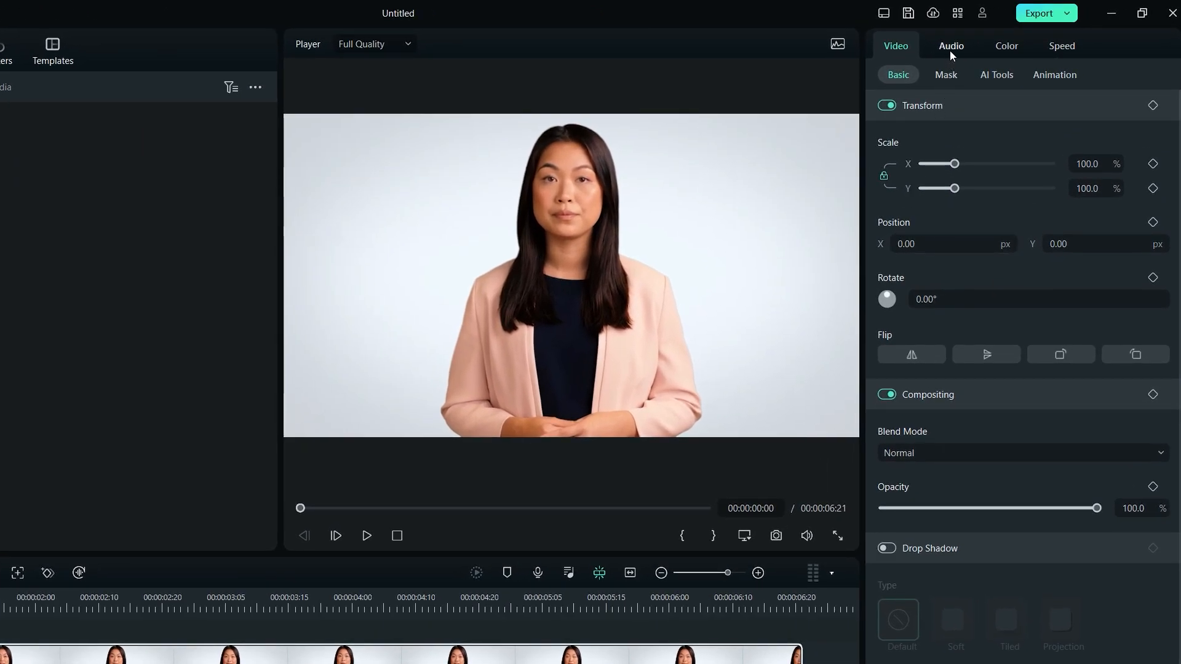
# Show the Sample Video clip's Audio settings and scroll to the Denoise options.
pyautogui.click(950, 47)
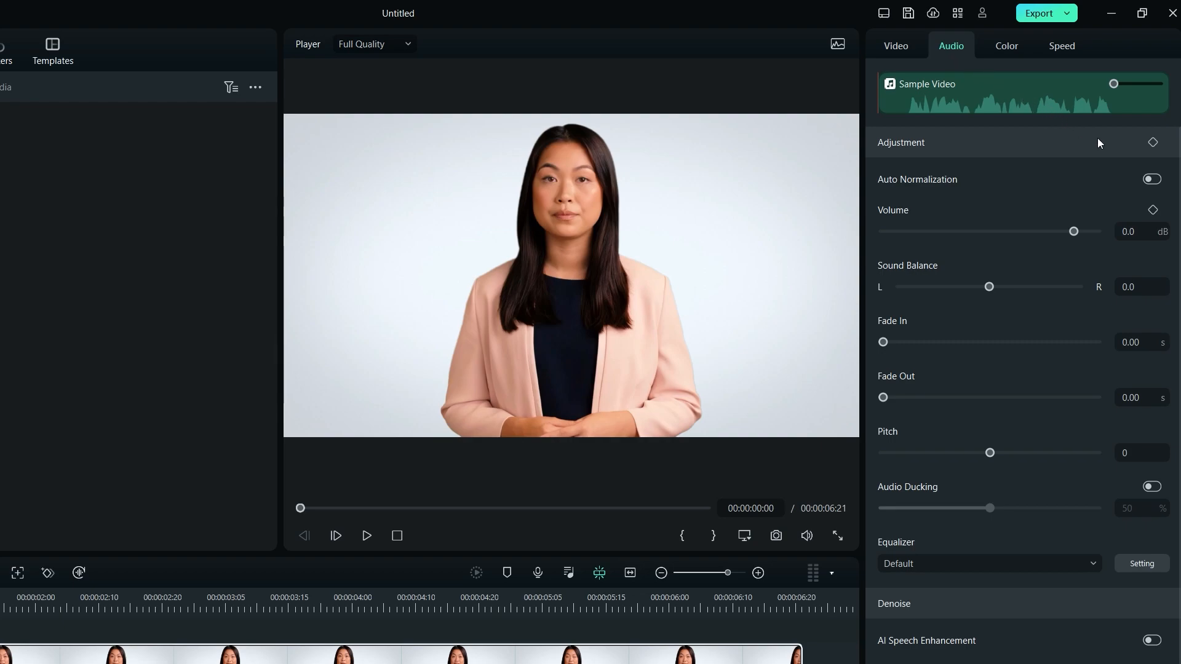
pyautogui.click(1152, 179)
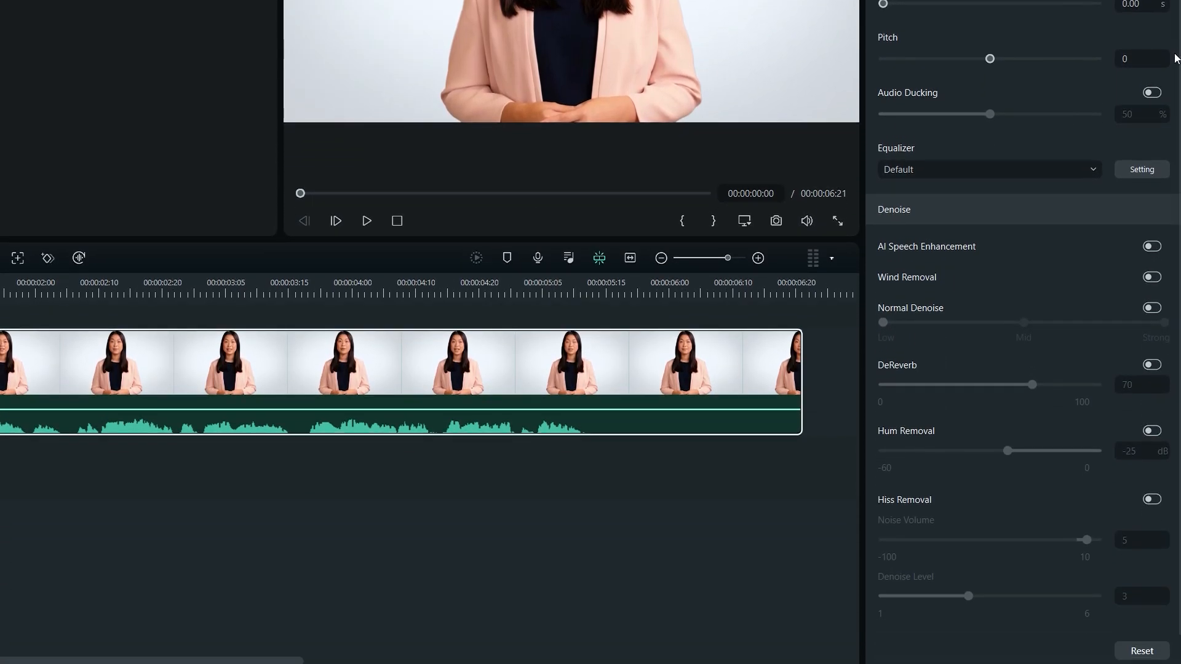
# Enable AI Speech Enhancement, Wind Removal, Normal Denoise and Hiss Removal for the clip.
pyautogui.click(1151, 246)
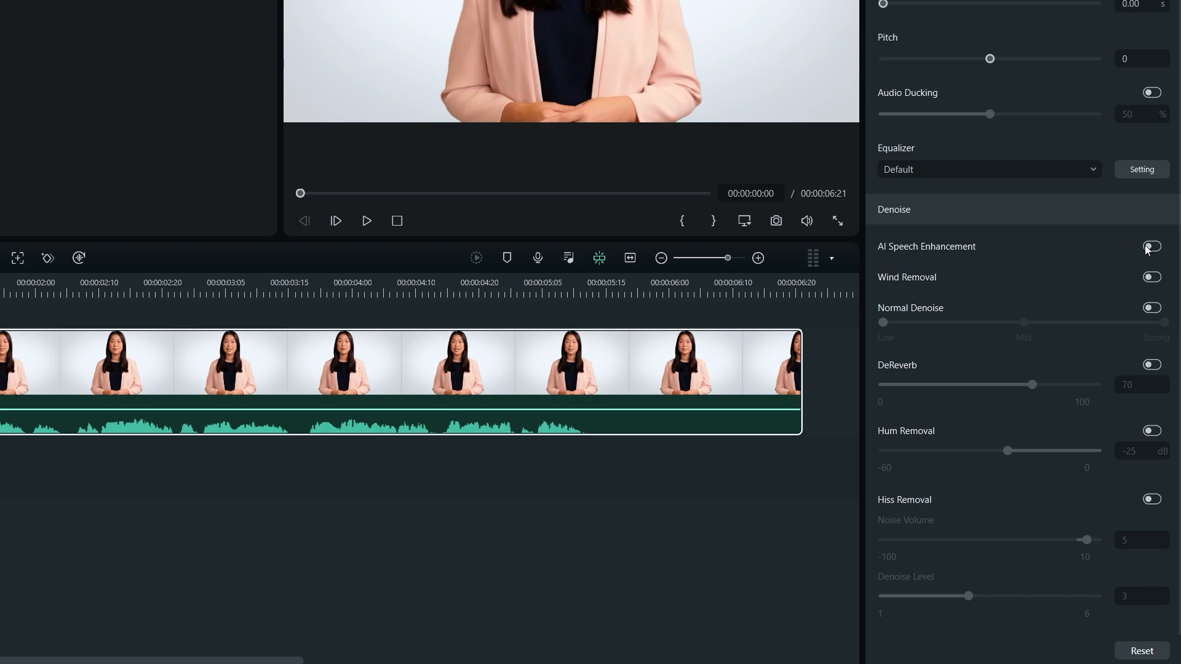
pyautogui.click(1150, 246)
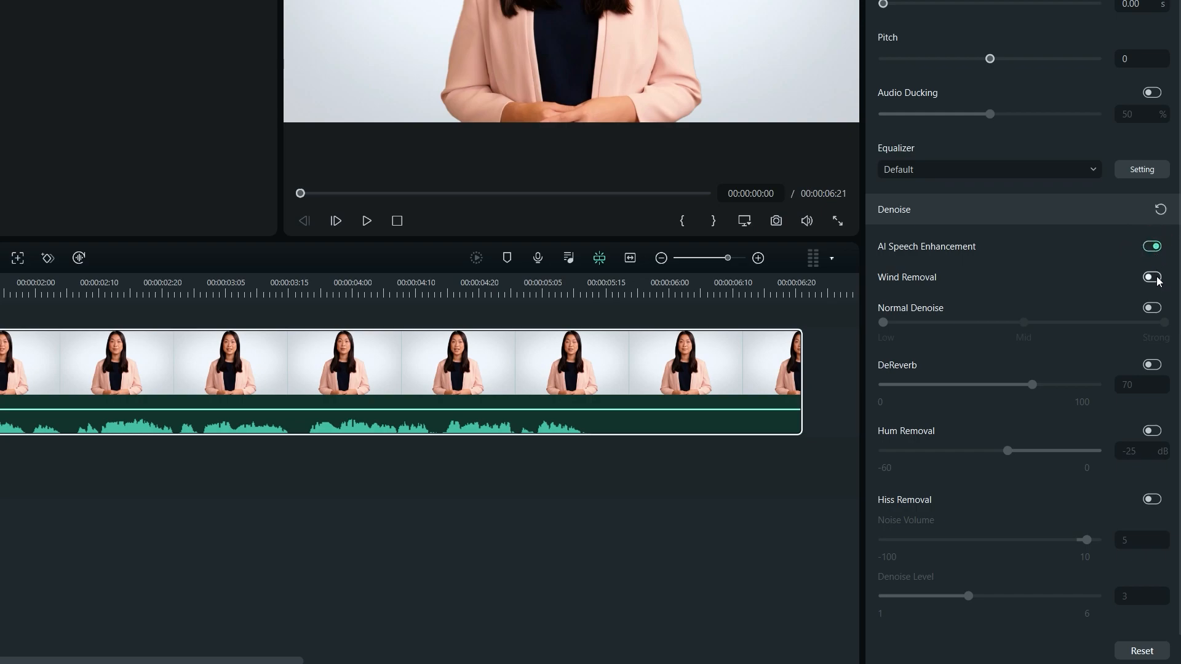
pyautogui.click(1150, 277)
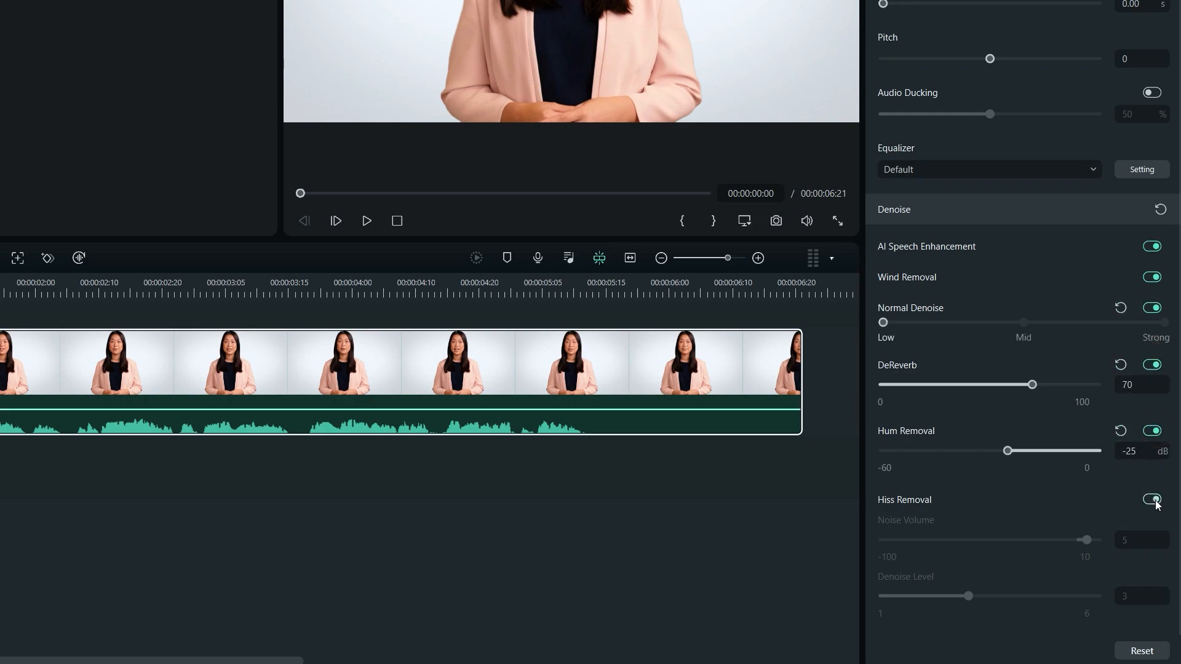
pyautogui.click(1151, 500)
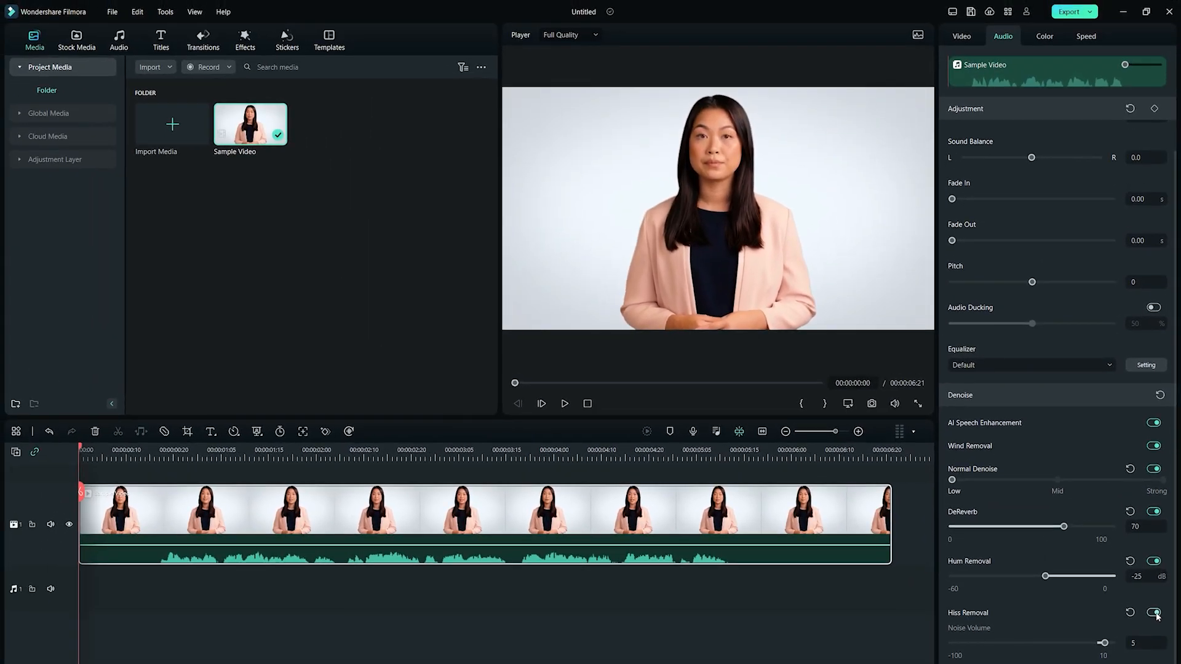
# Play the clip and raise the Hiss Removal Noise Volume slider to 7.
pyautogui.click(564, 404)
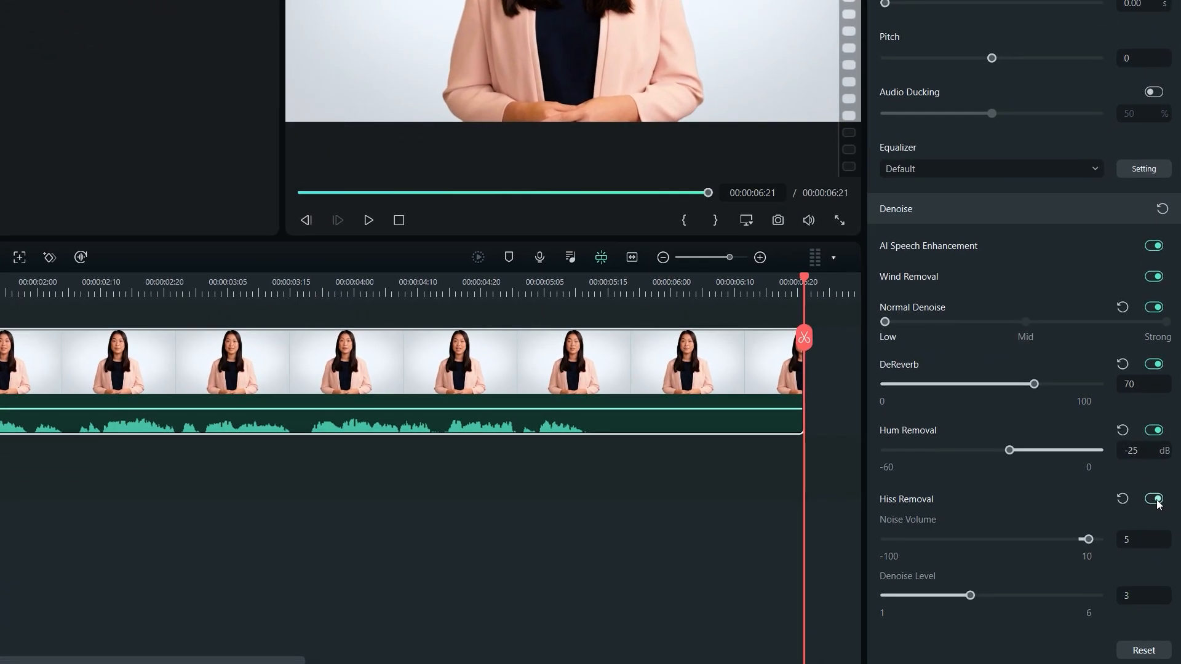
pyautogui.moveTo(1086, 540); pyautogui.dragTo(1090, 540)
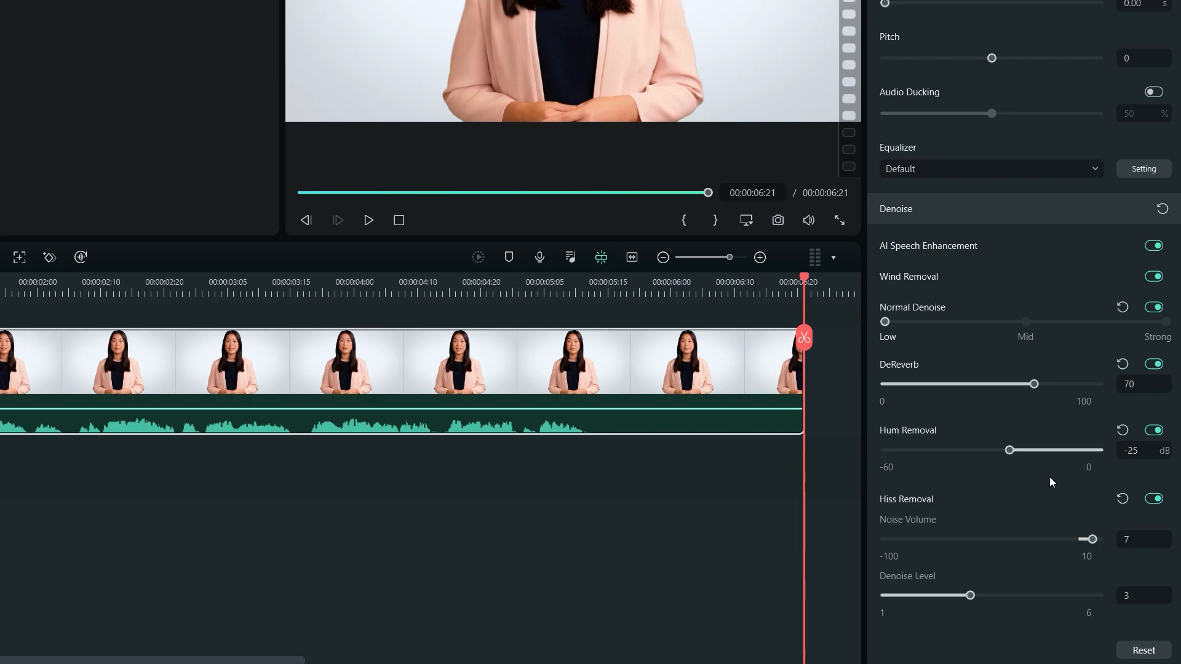